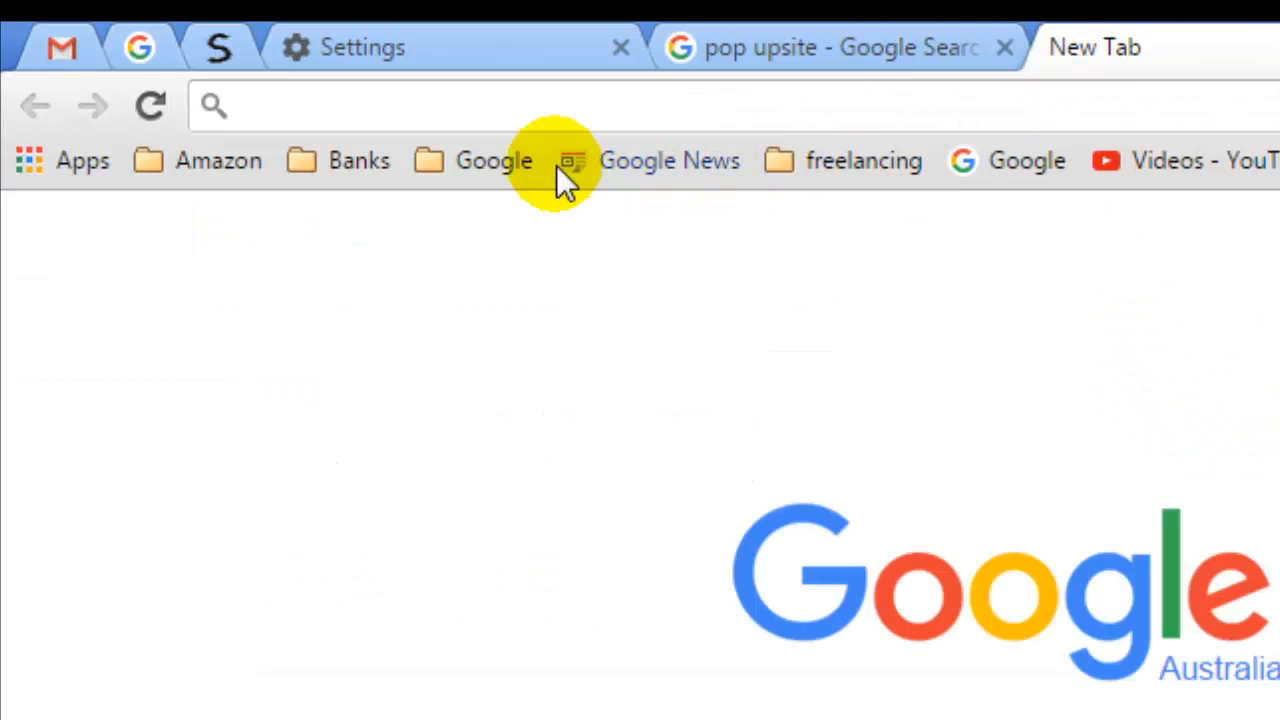
- Enter 'ya' in the new tab's address bar to load au.yahoo.com
type("yahoo.com/?p=us")
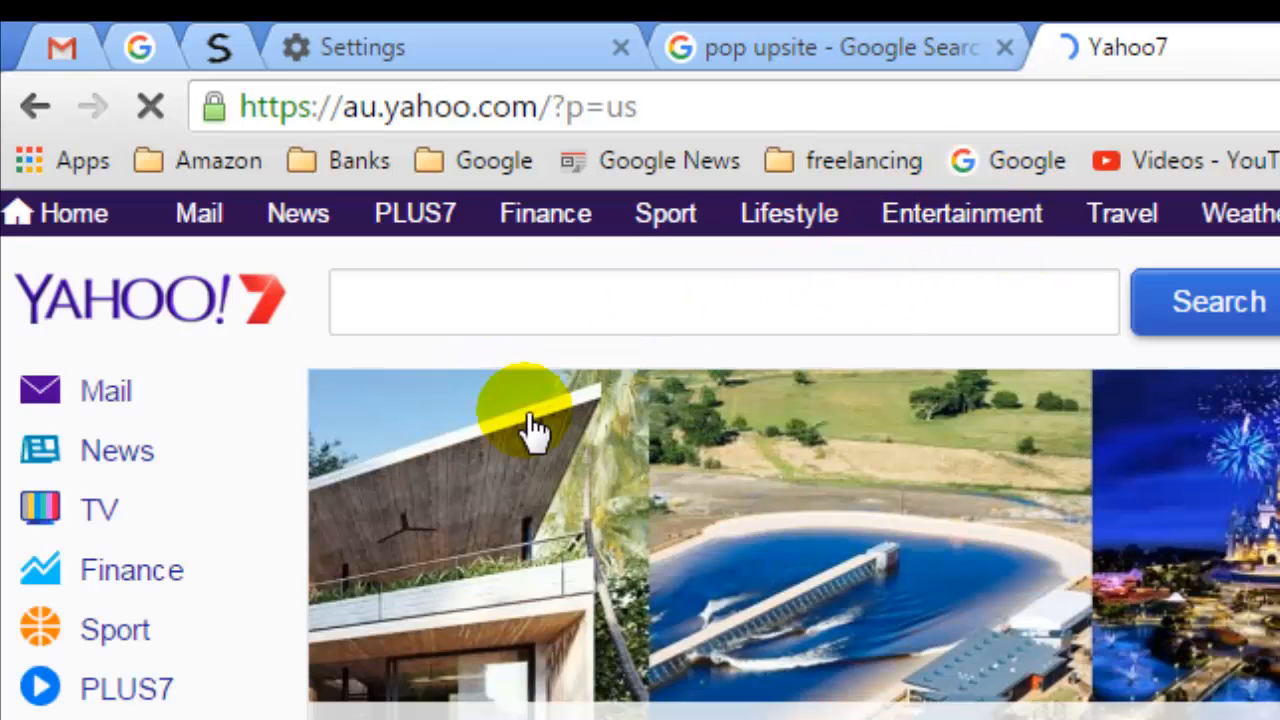
- Bookmark the Yahoo7 page on the bookmarks bar between Google News and freelancing
scroll("down", 3)
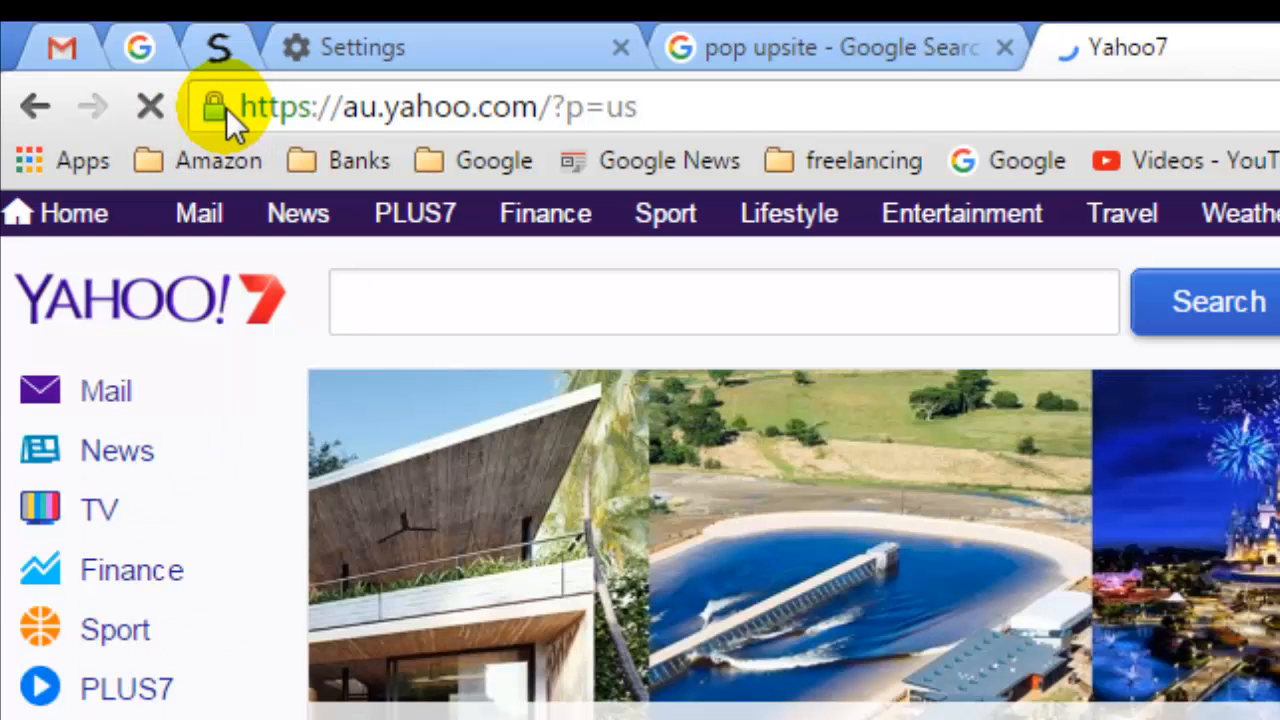
mouse_move(213, 107)
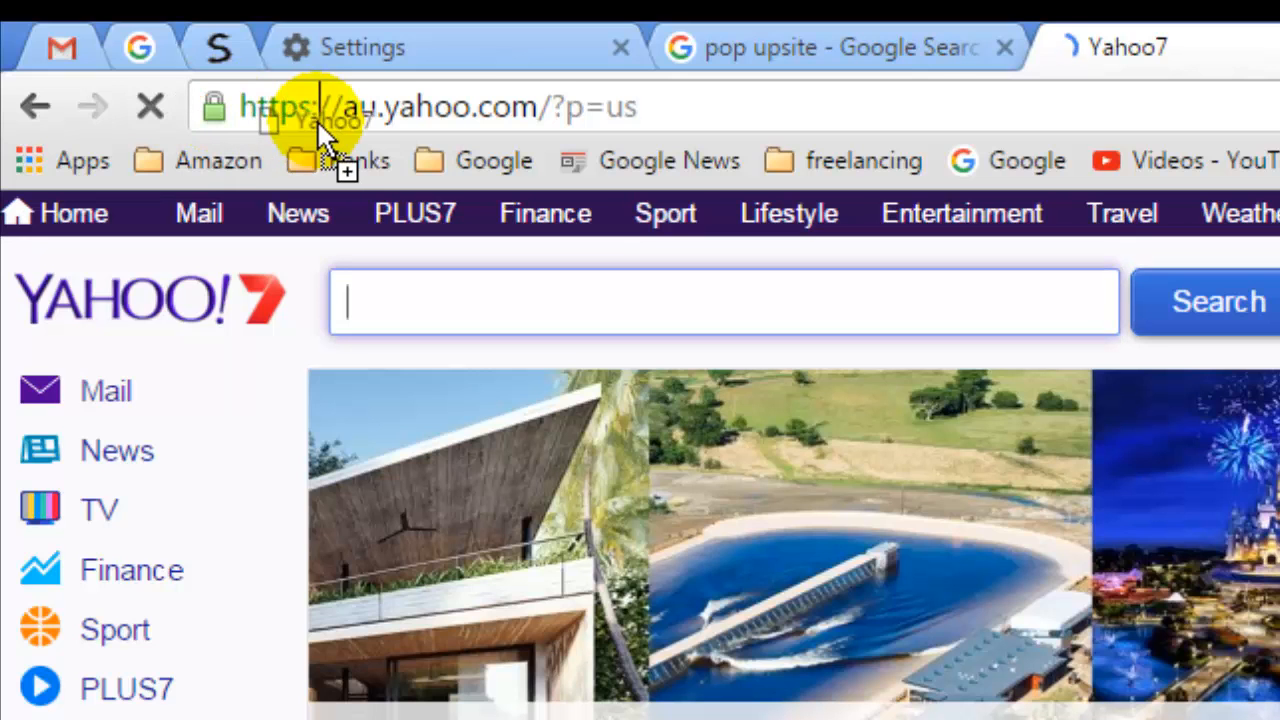
left_click(470, 160)
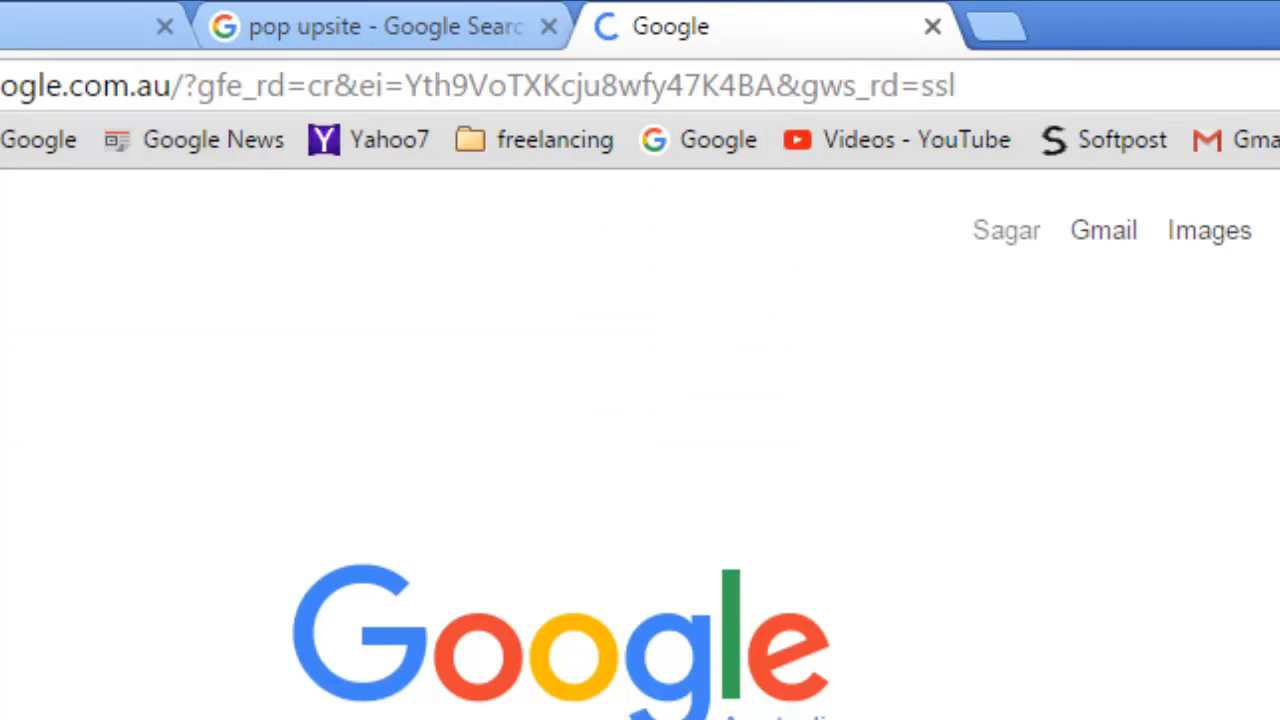
- Reload the Yahoo7 Australia homepage from its new Yahoo7 bookmark-bar button
left_click(369, 139)
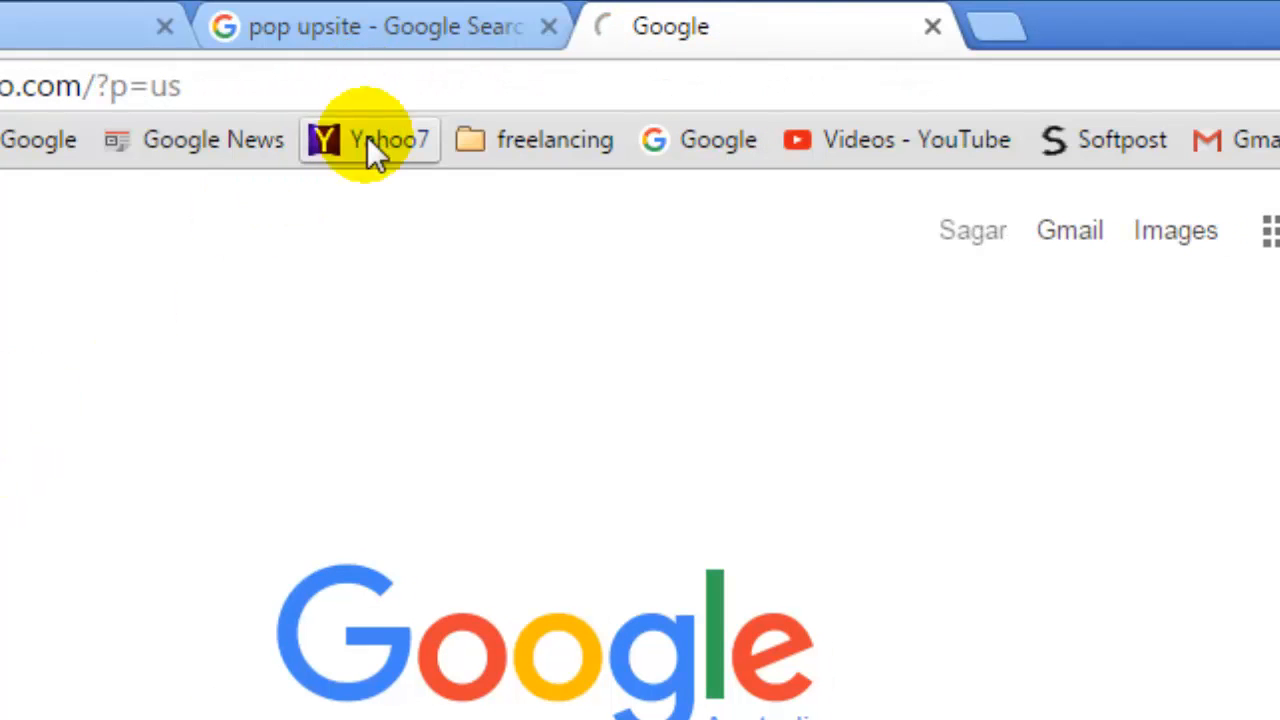
left_click(368, 139)
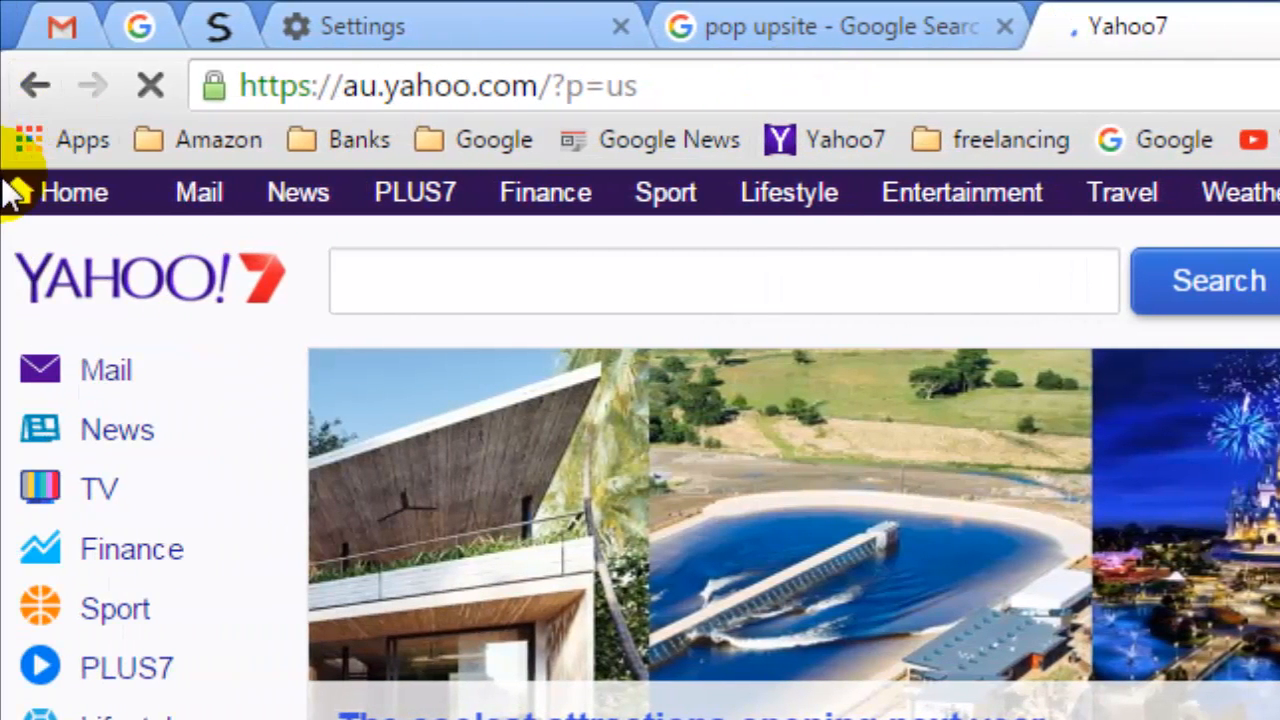
left_click(437, 85)
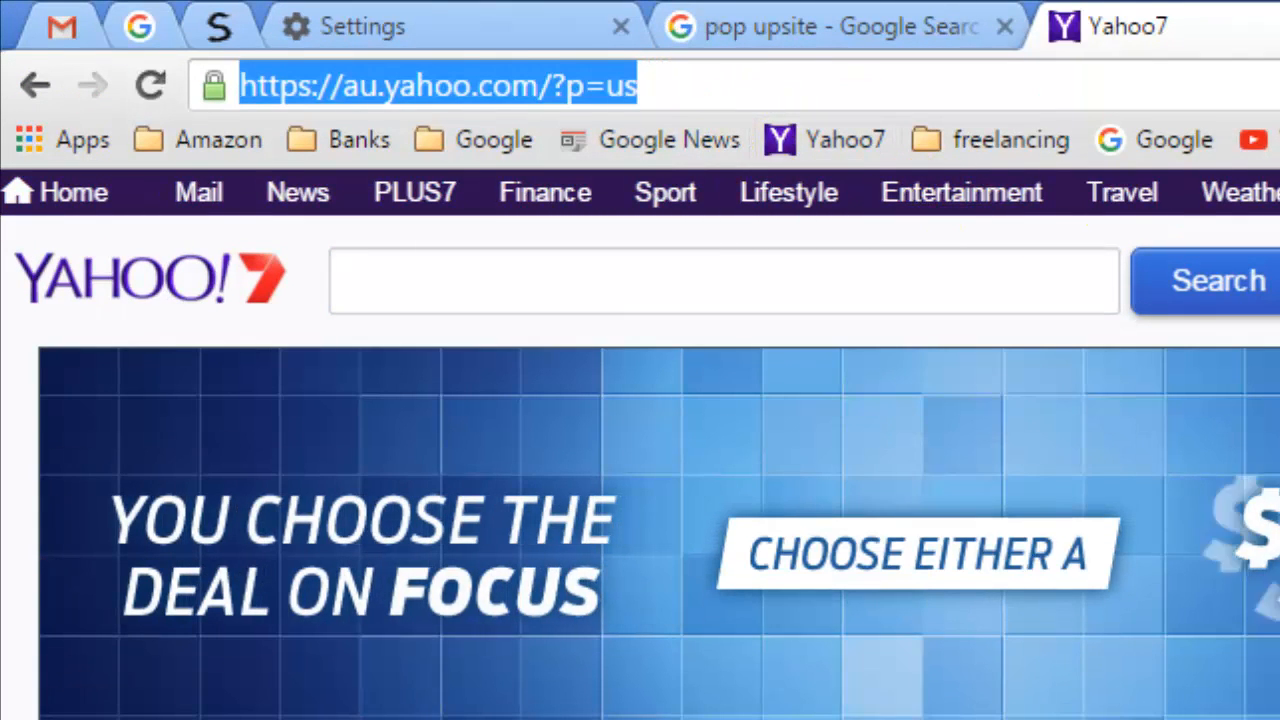
left_click(1248, 108)
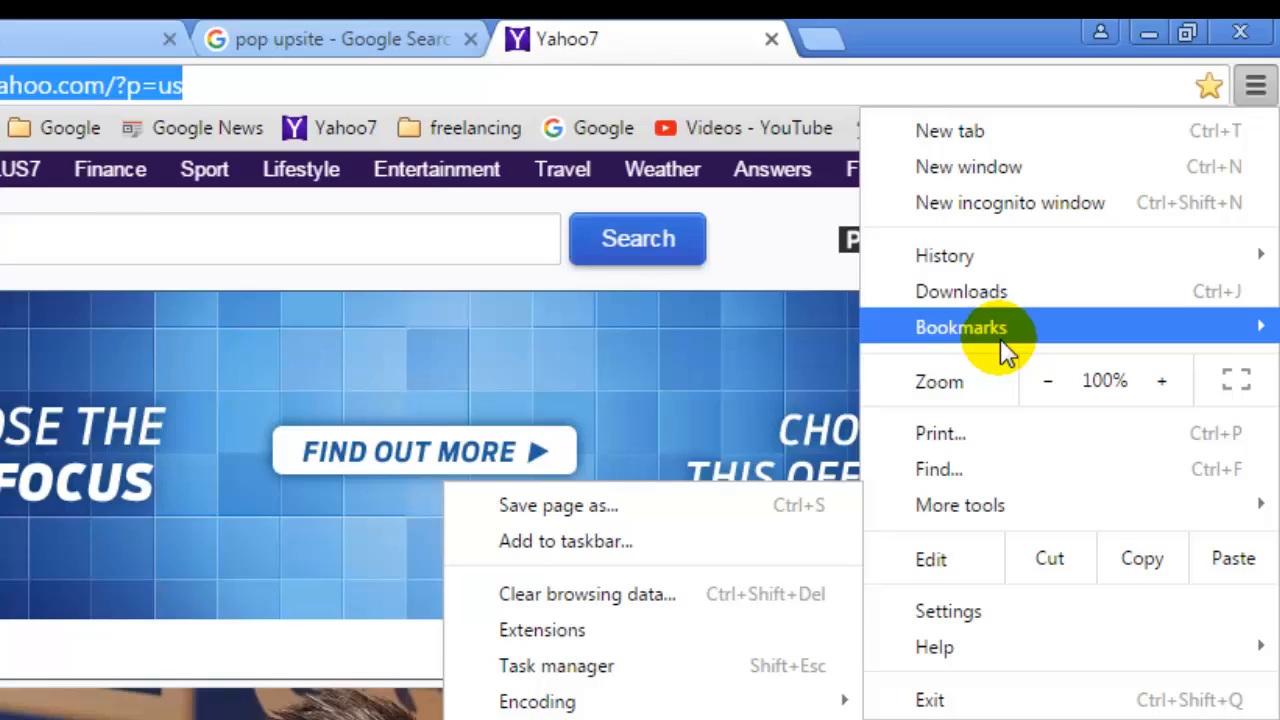
left_click(960, 327)
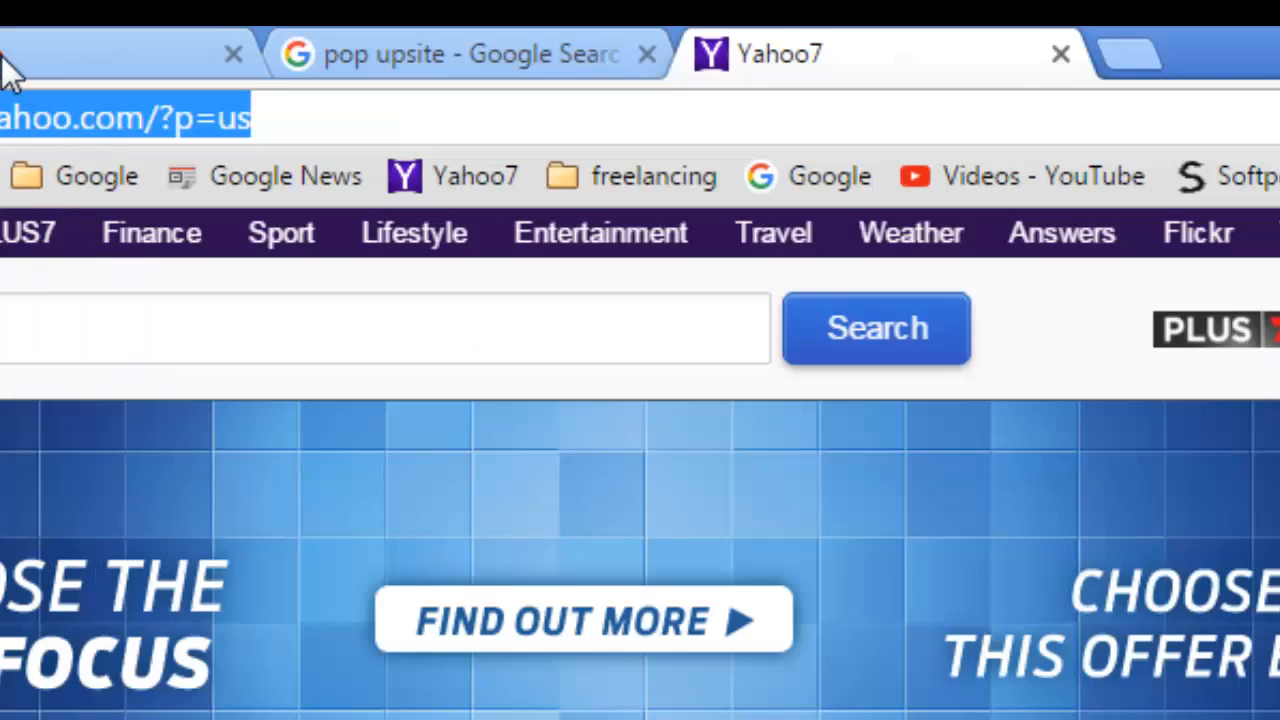
left_click(450, 54)
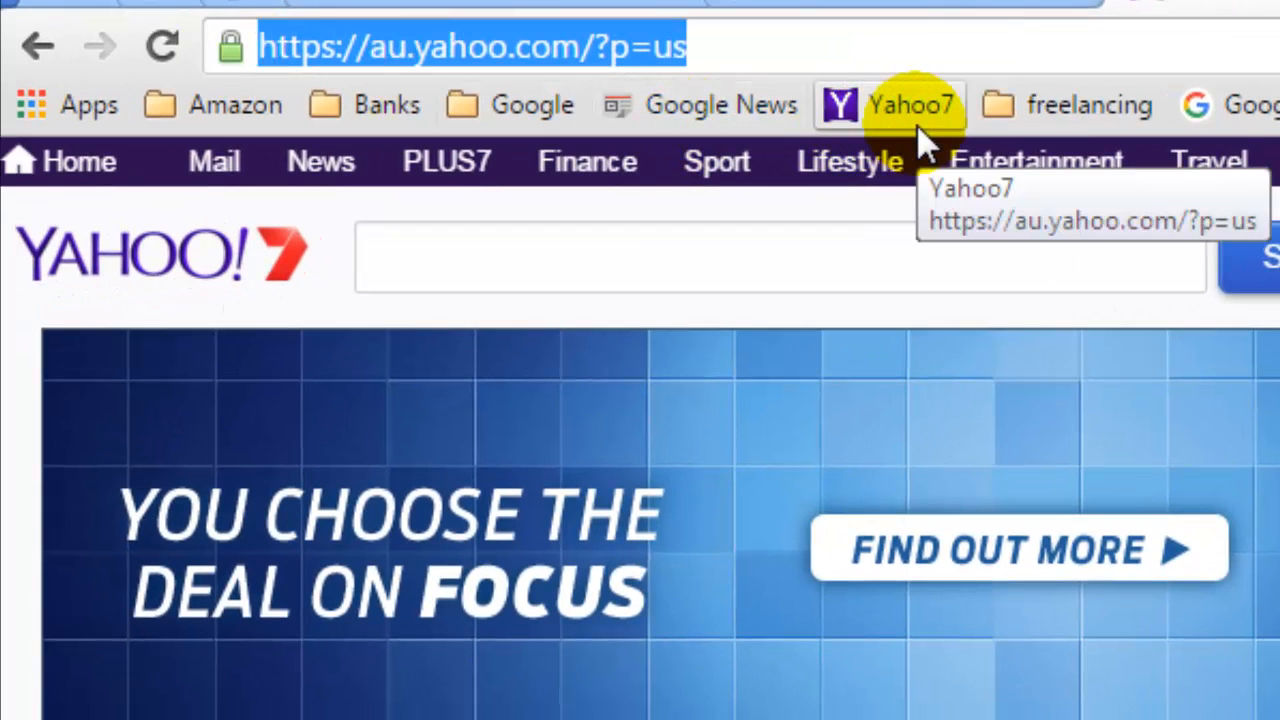
mouse_move(1088, 104)
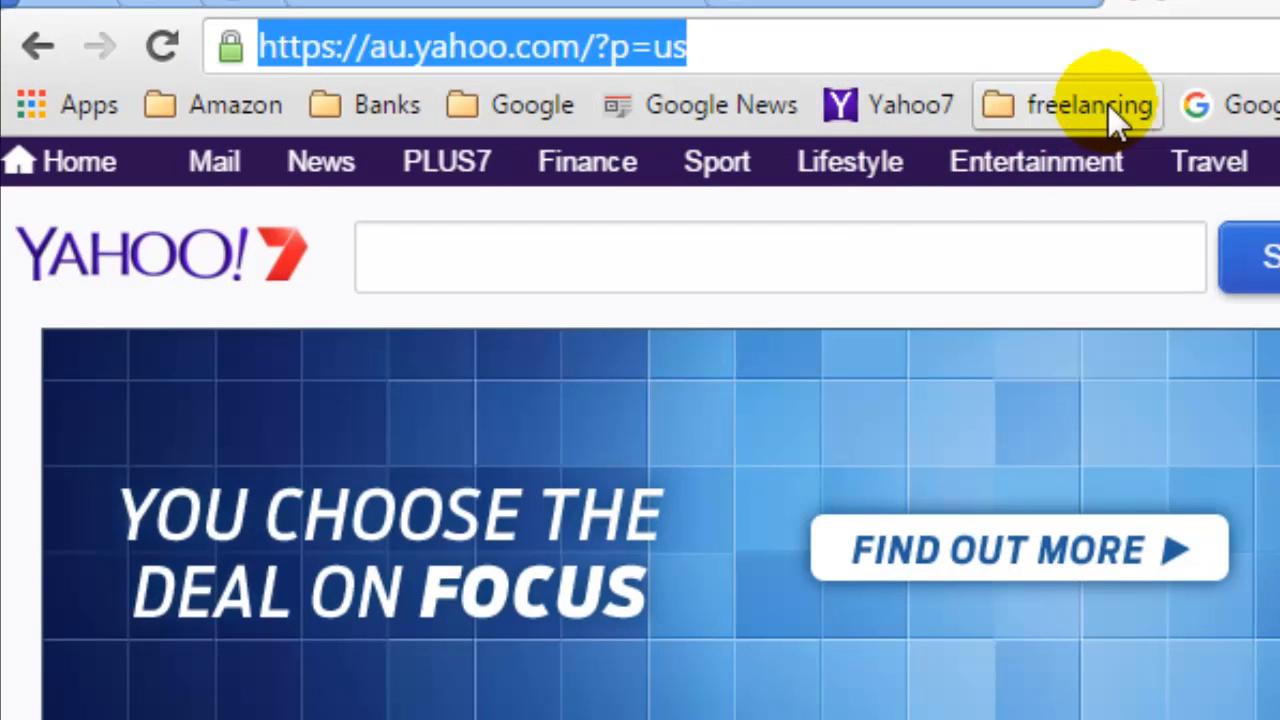
right_click(1067, 104)
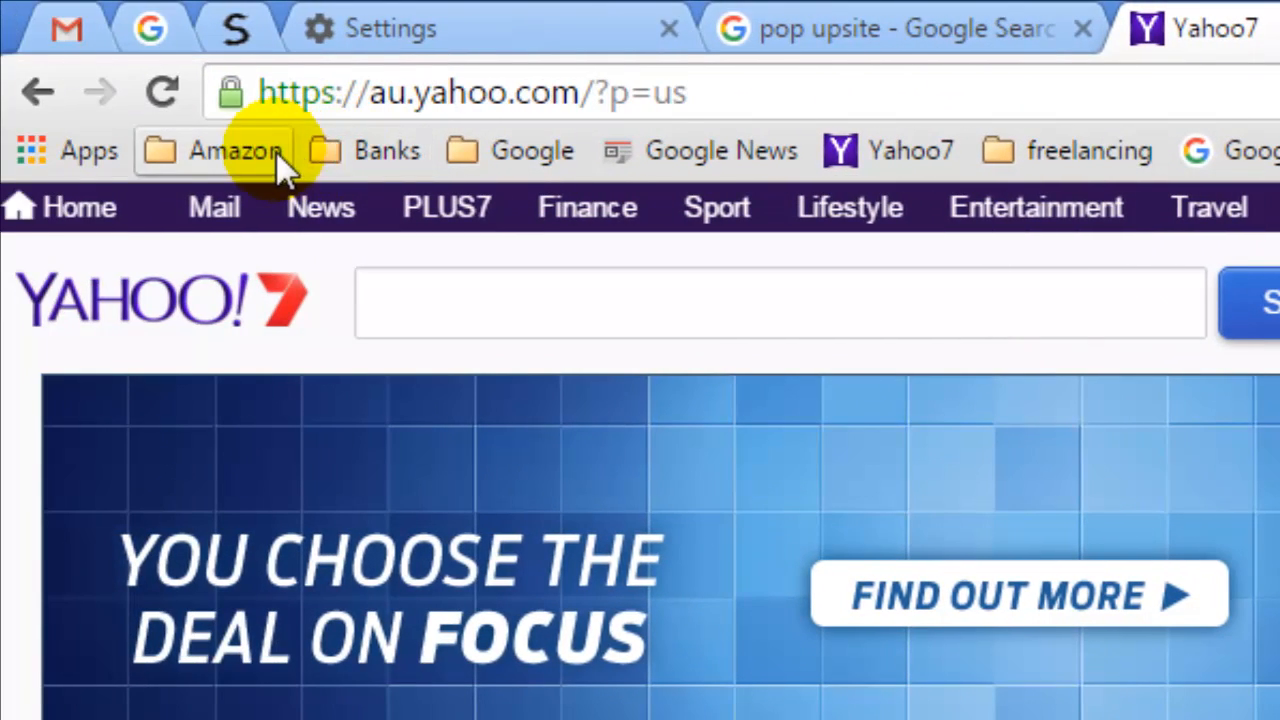
left_click(383, 150)
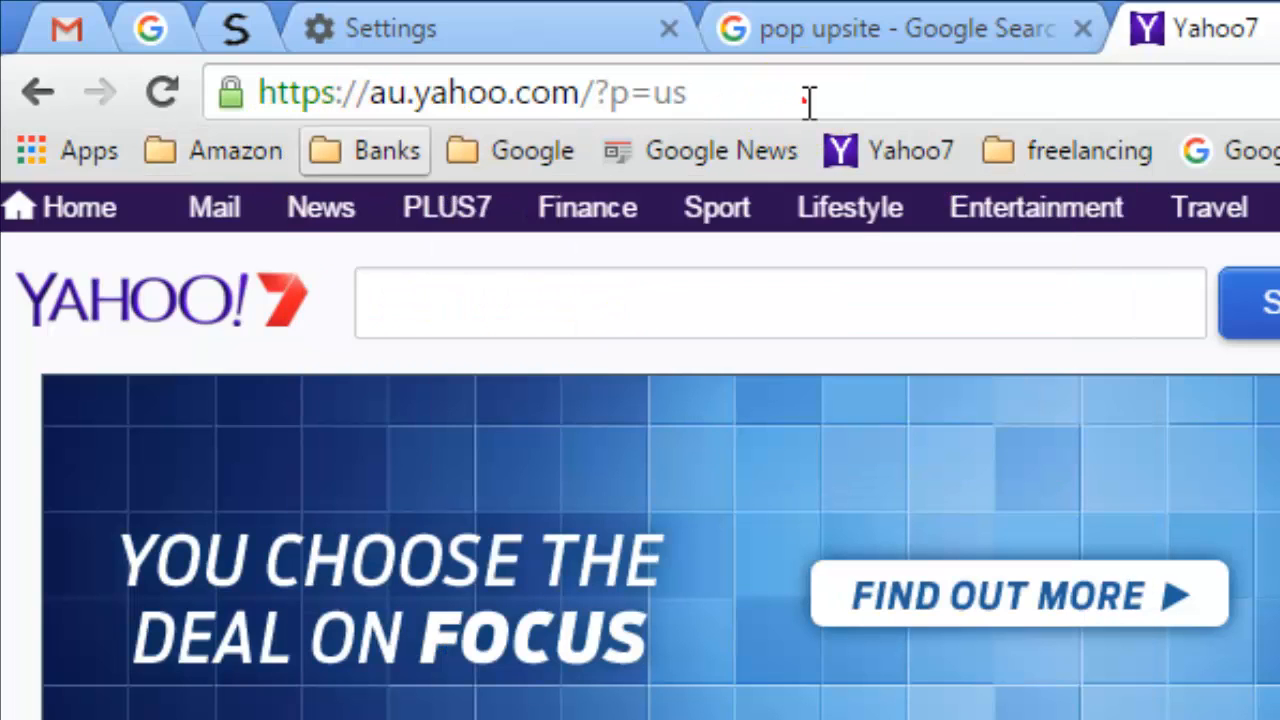
left_click(810, 92)
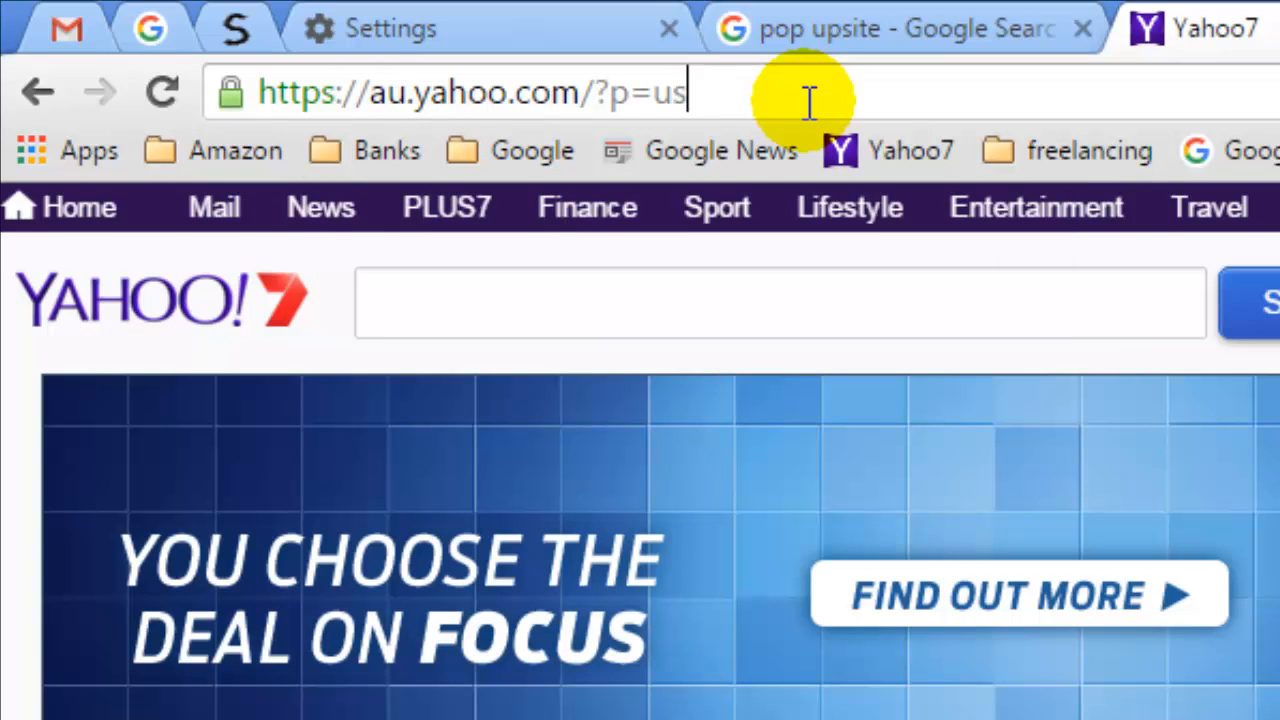